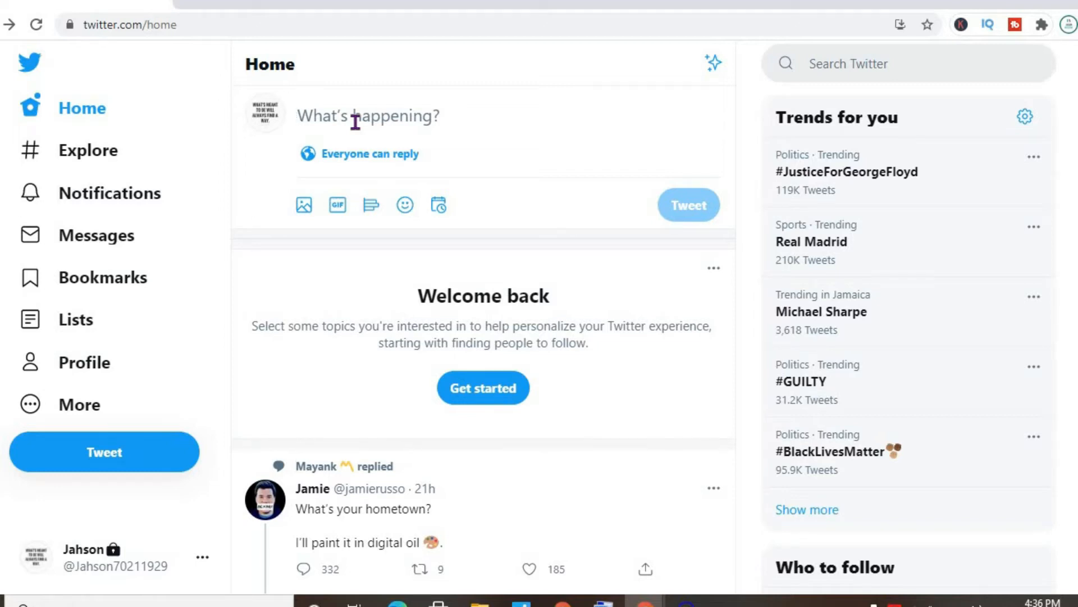
Step: Bring up the full tweet compose dialog from the home What's happening box
{"action": "type", "text": "m"}
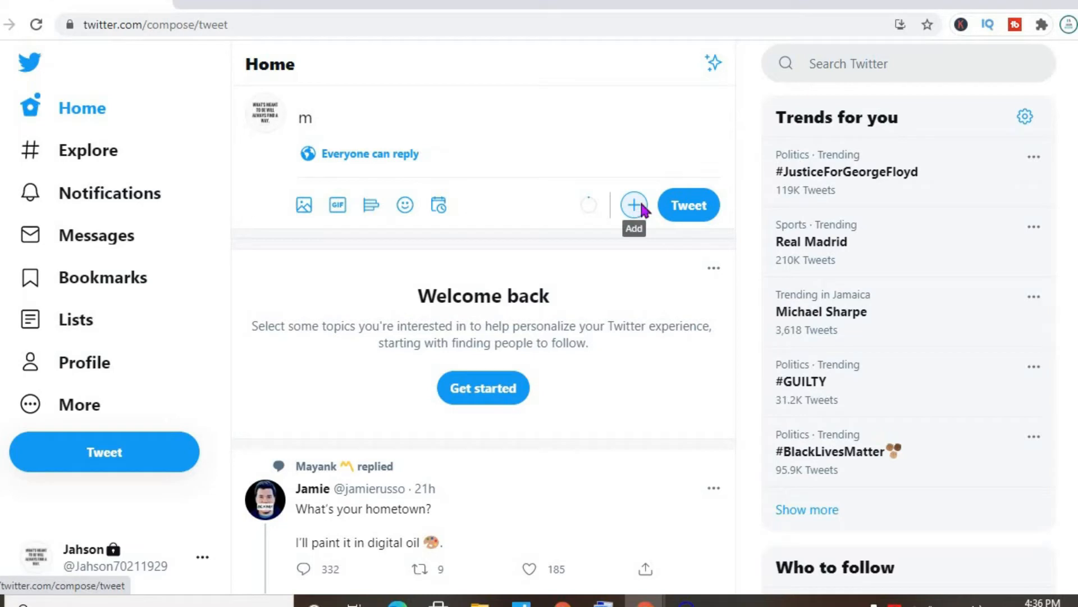
{"action": "left_click", "coordinate": [634, 205]}
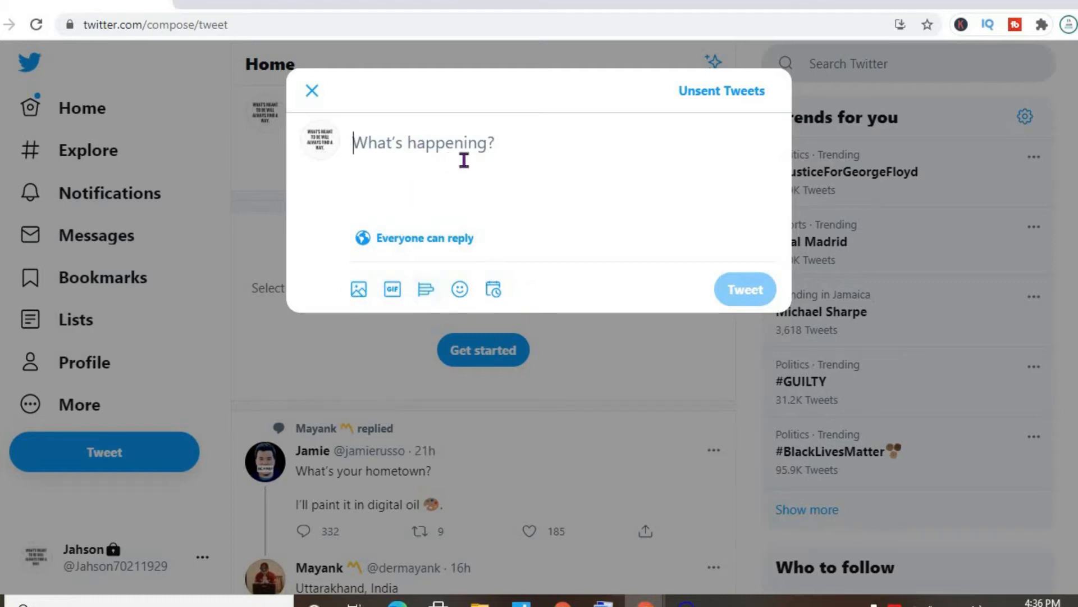
Step: Write 'test' in the composer and close it to trigger the Save Tweet? prompt
{"action": "type", "text": "t"}
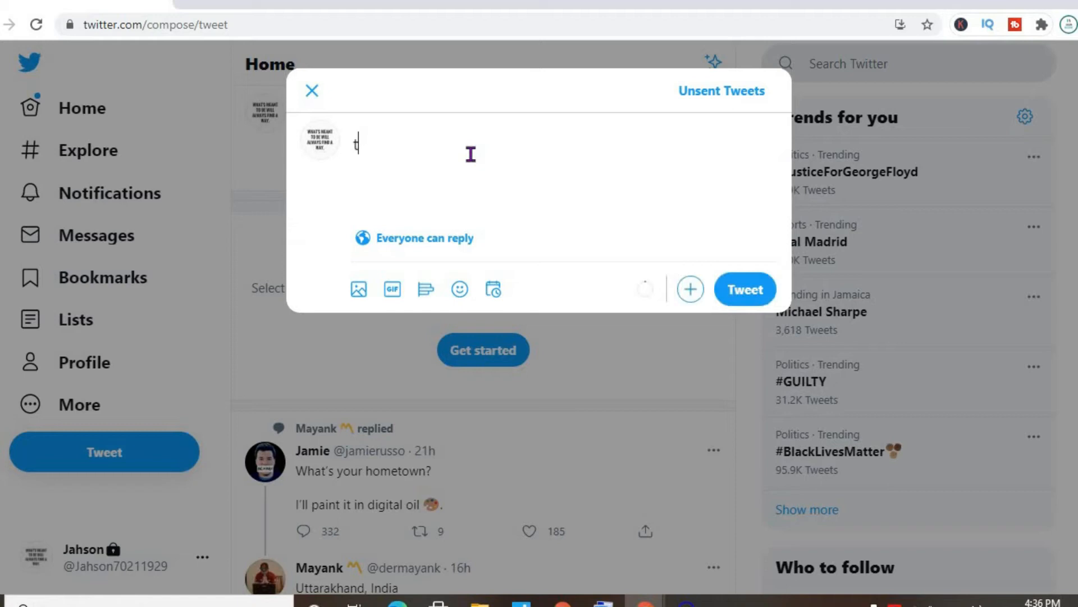
{"action": "type", "text": "est"}
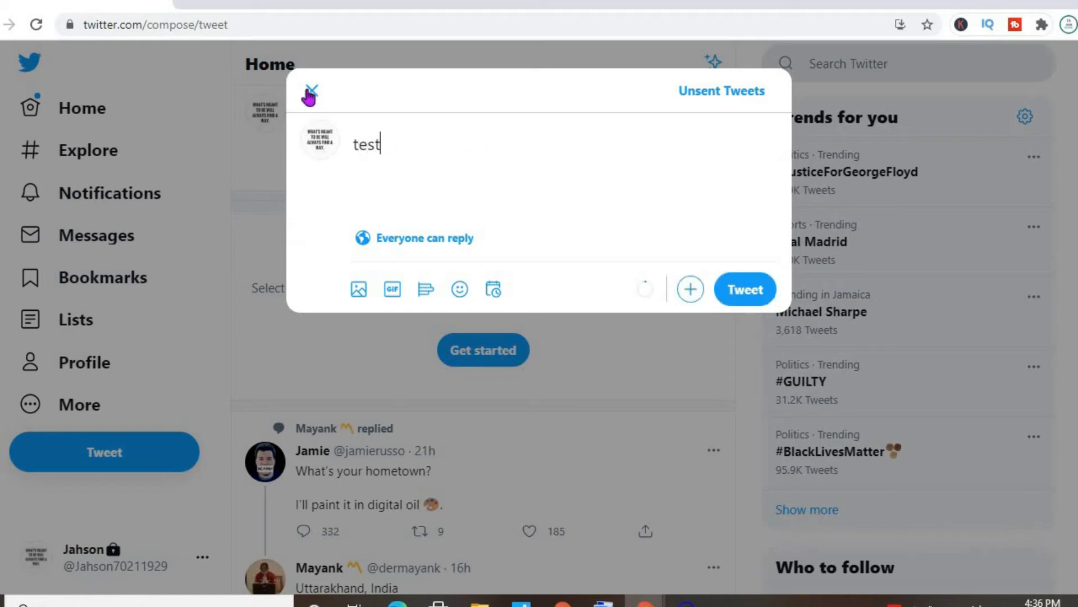
{"action": "mouse_move", "coordinate": [315, 94]}
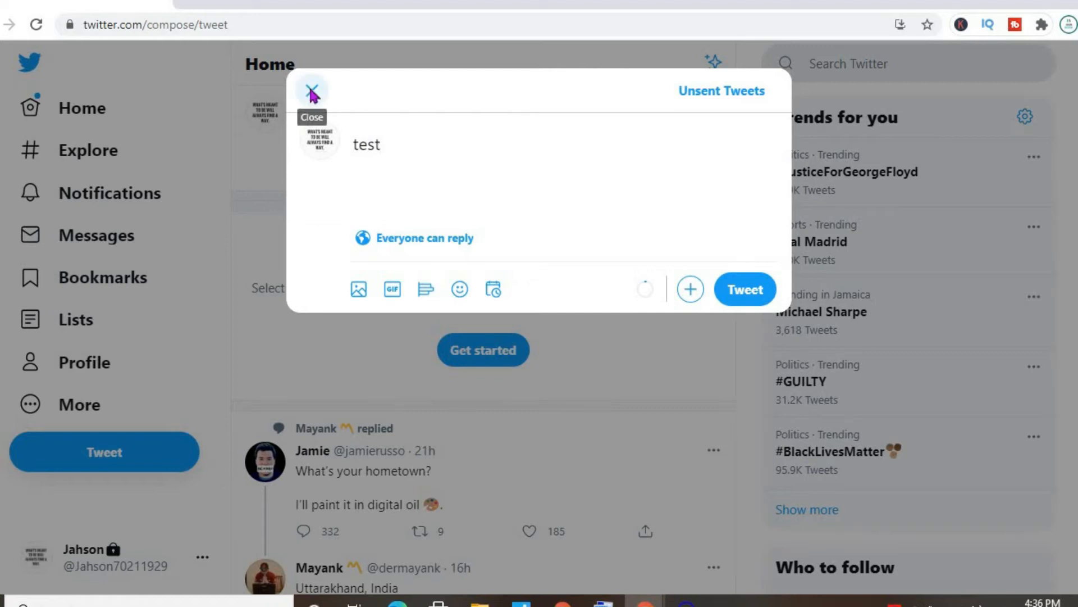
{"action": "left_click", "coordinate": [313, 90]}
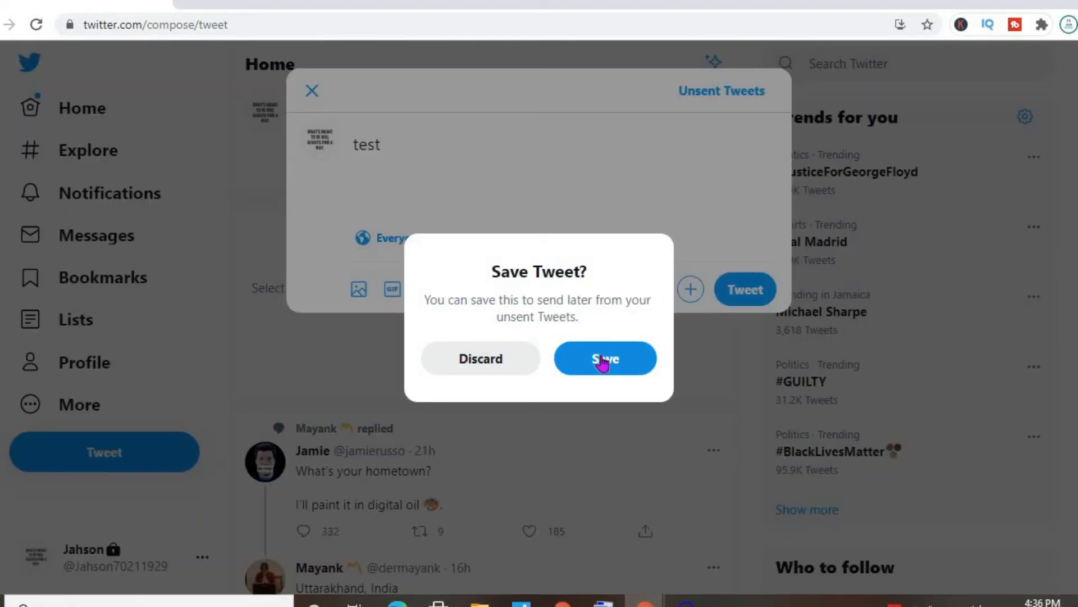
Step: Save the 'test' tweet as a draft and land back in the home timeline's compose box
{"action": "left_click", "coordinate": [604, 359]}
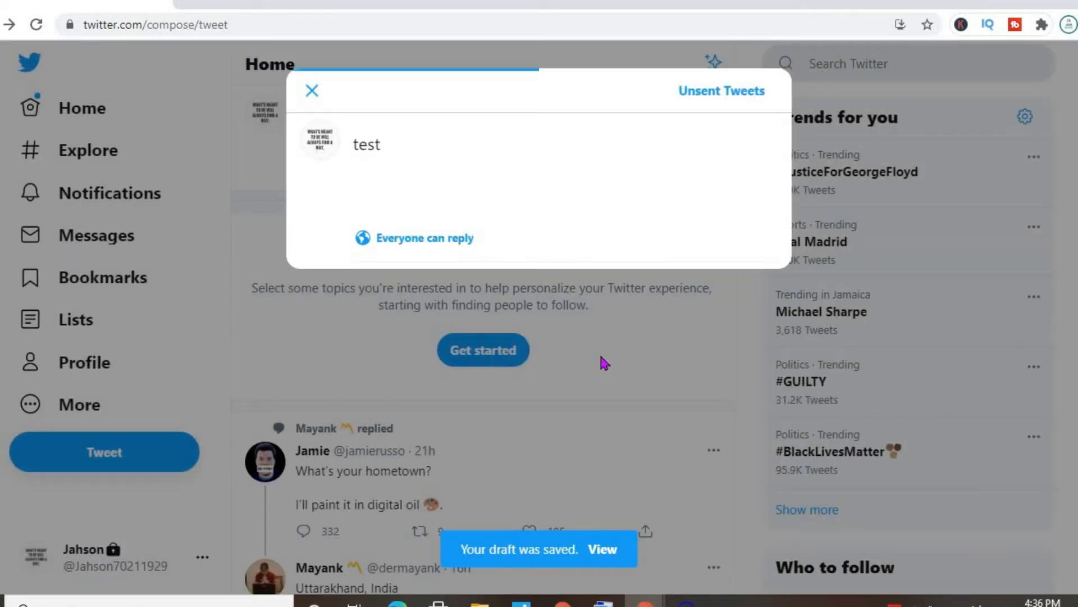
{"action": "left_click", "coordinate": [312, 90]}
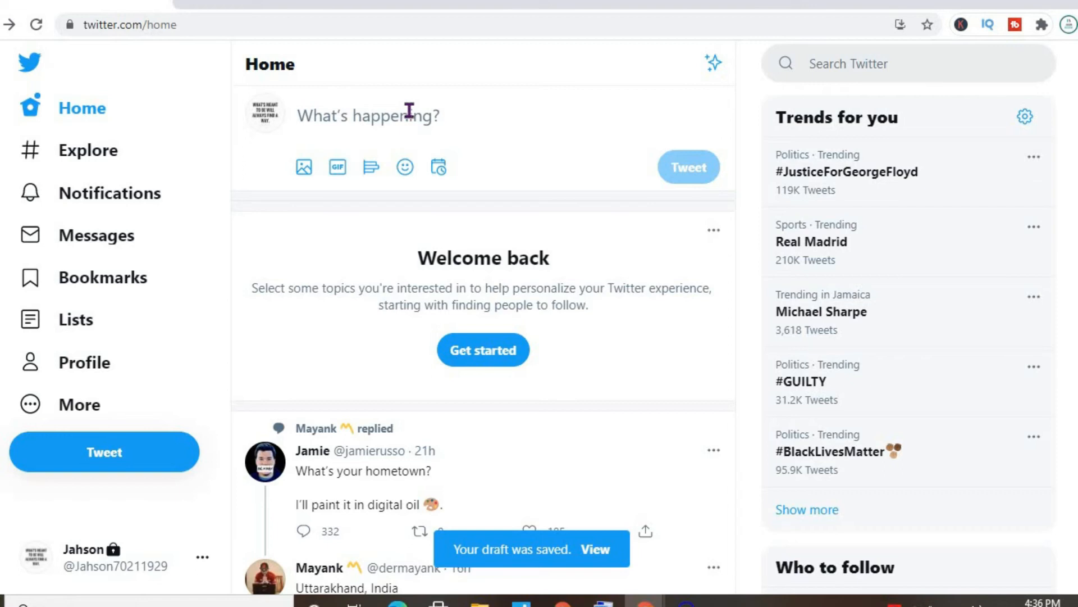
{"action": "left_click", "coordinate": [368, 115]}
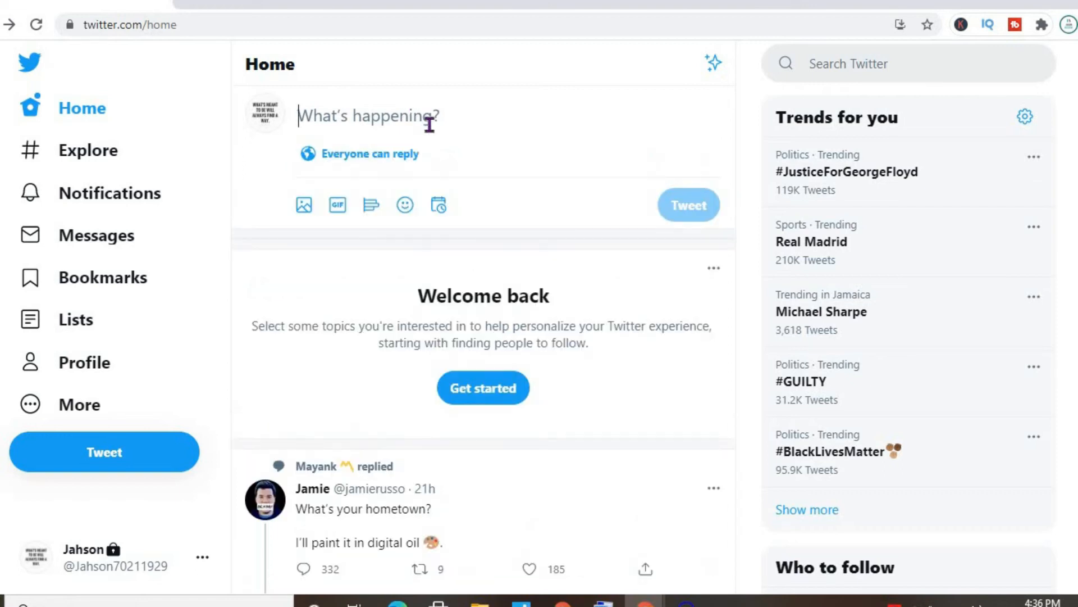
{"action": "mouse_move", "coordinate": [469, 110]}
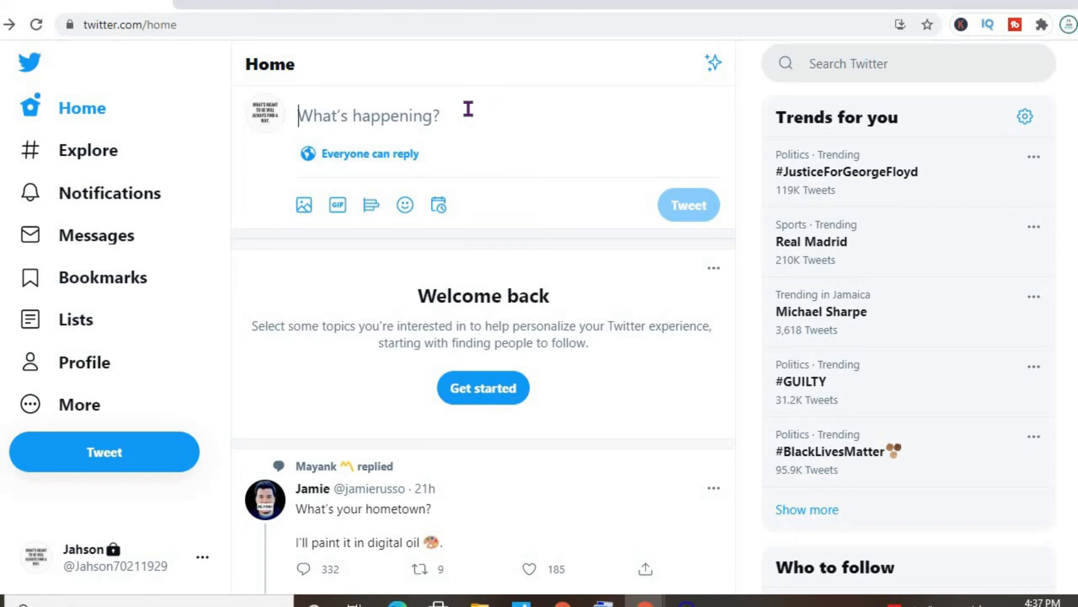
Step: Load the 'test' draft from Unsent Tweets > Drafts into the compose dialog, ready to send
{"action": "type", "text": "n"}
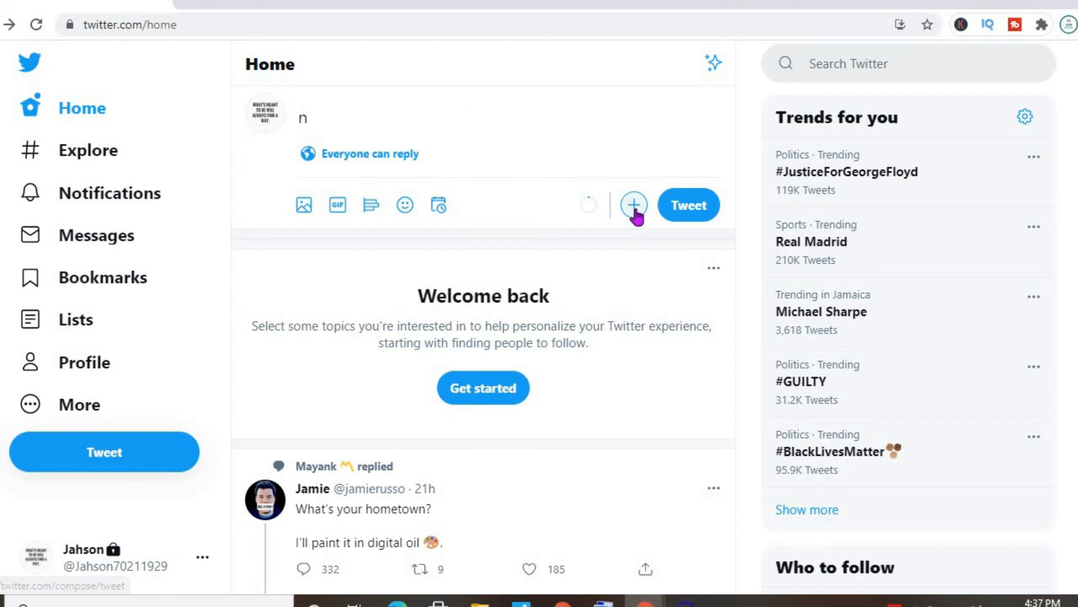
{"action": "left_click", "coordinate": [634, 204]}
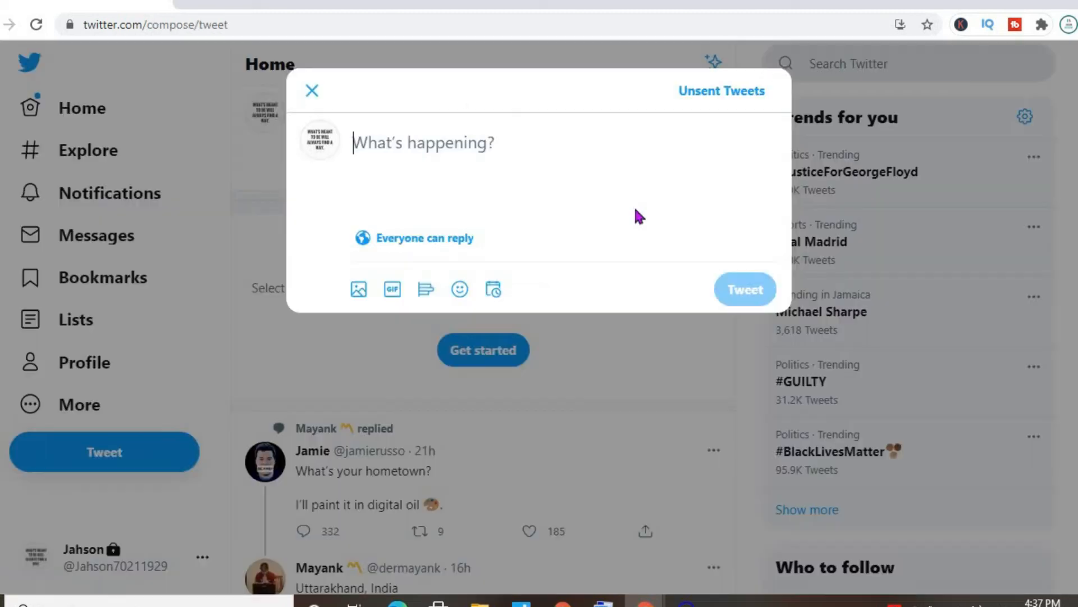
{"action": "mouse_move", "coordinate": [725, 95]}
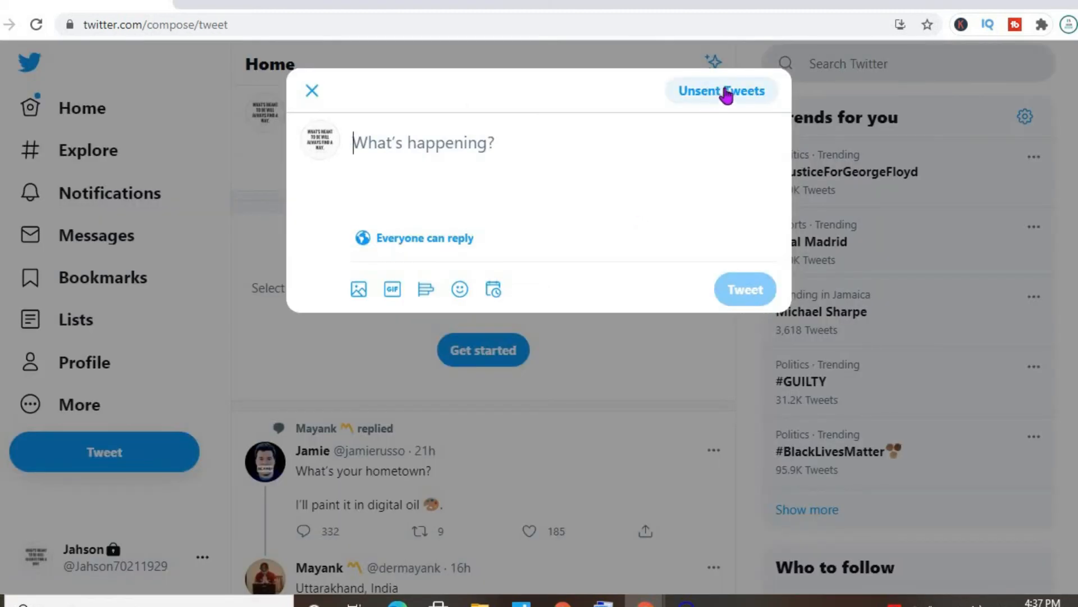
{"action": "left_click", "coordinate": [722, 90]}
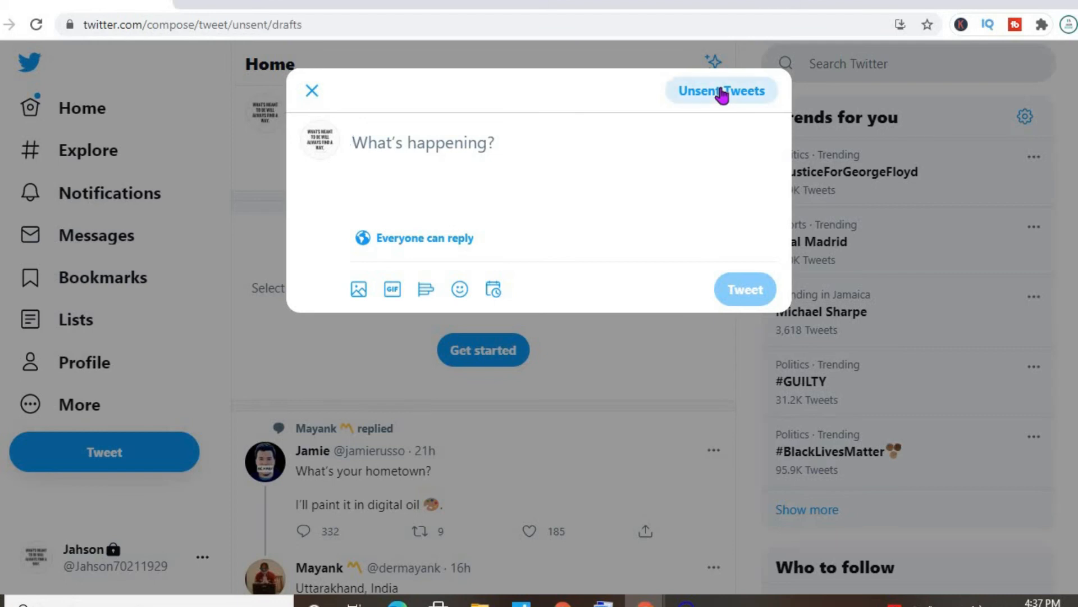
{"action": "left_click", "coordinate": [722, 90]}
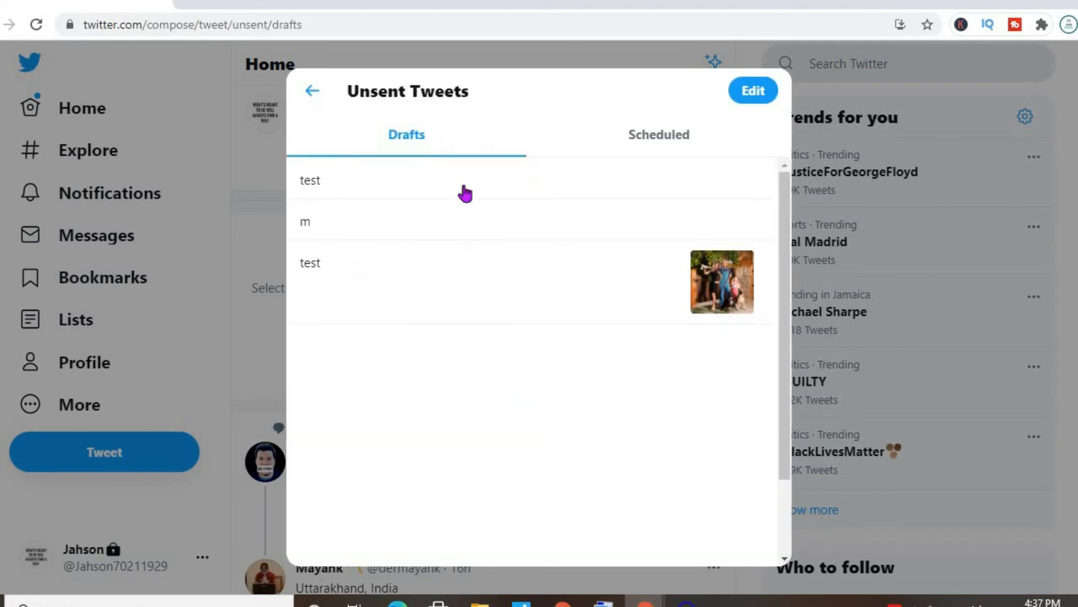
{"action": "mouse_move", "coordinate": [315, 200]}
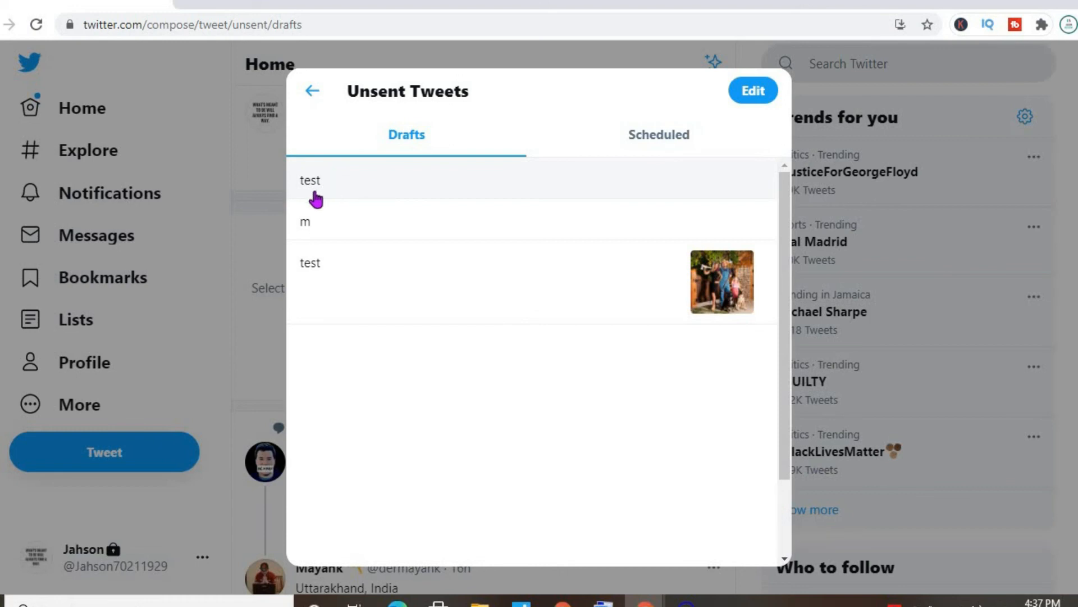
{"action": "mouse_move", "coordinate": [348, 182]}
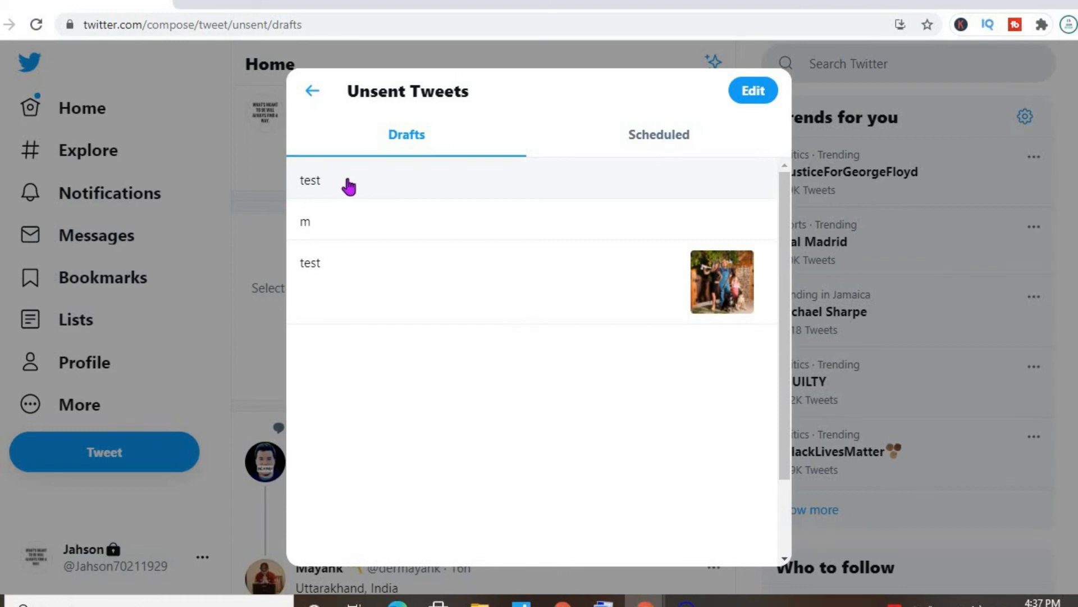
{"action": "left_click", "coordinate": [332, 181]}
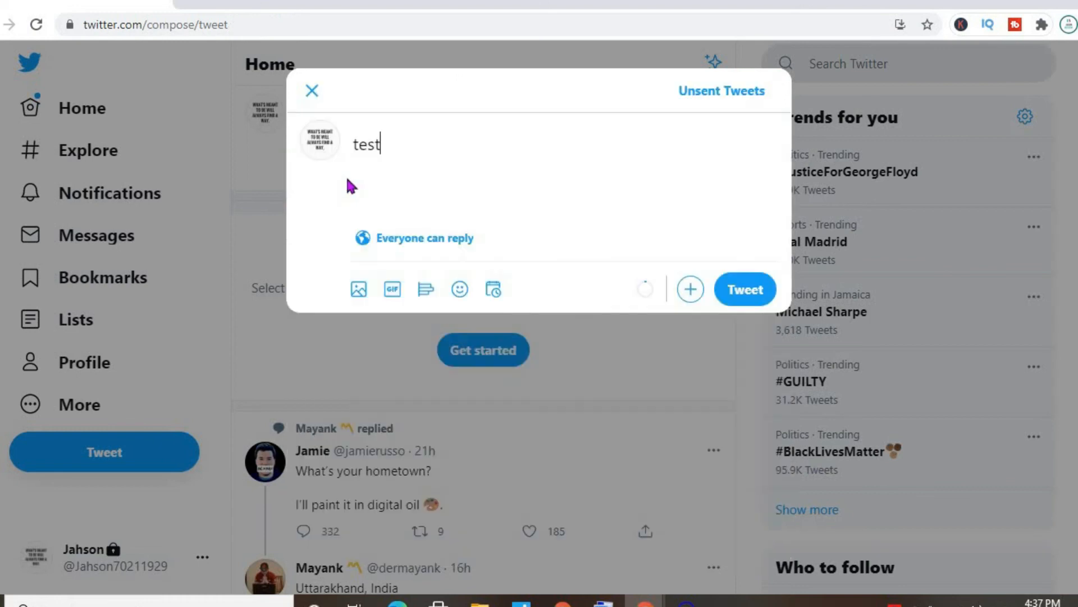
{"action": "mouse_move", "coordinate": [750, 292]}
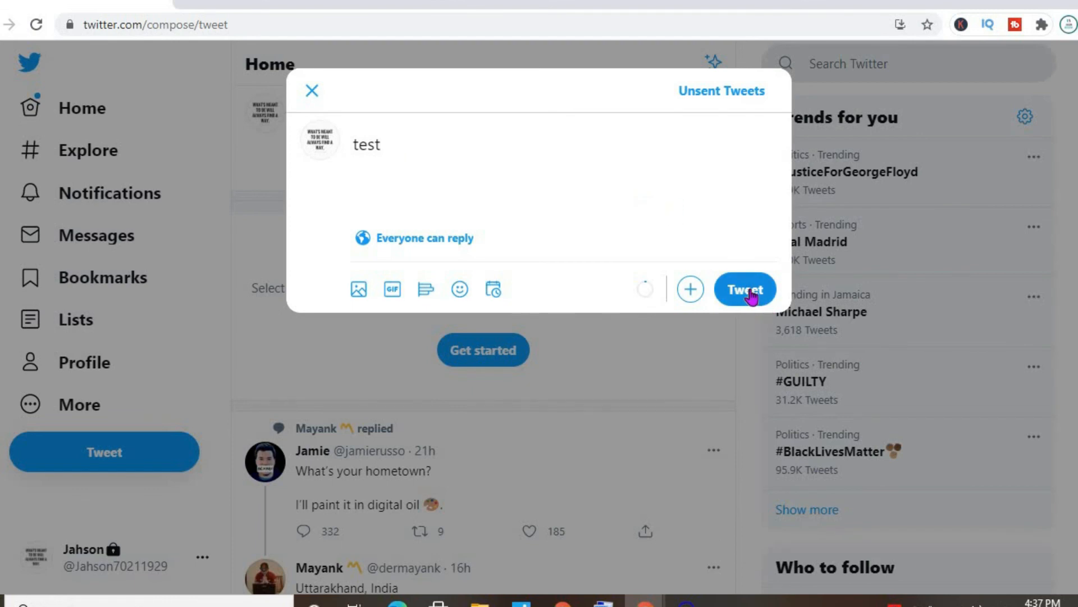
{"action": "mouse_move", "coordinate": [627, 264]}
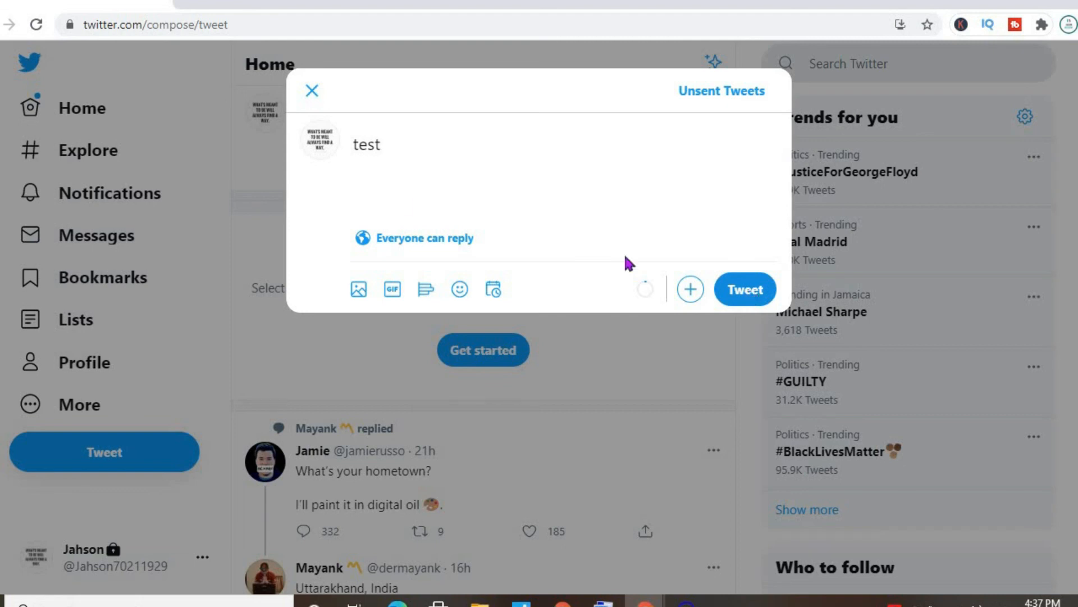